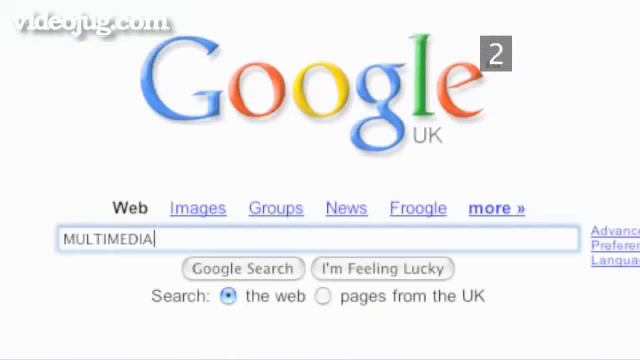
# - Search Google for "multimedia blog" and browse the returned results
pyautogui.write('BLOG')
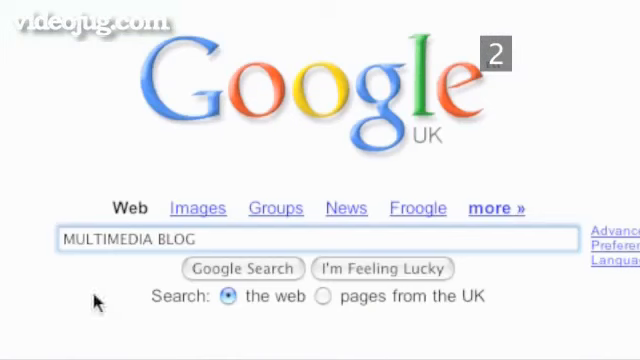
pyautogui.click(242, 268)
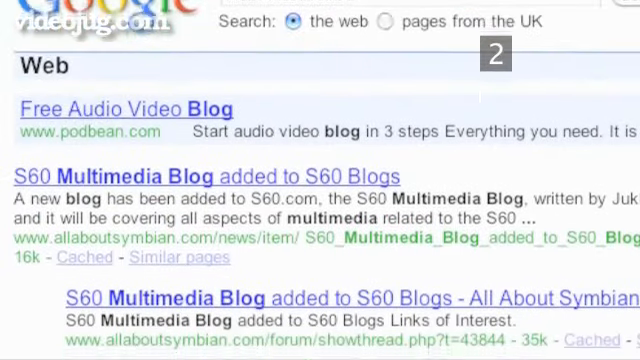
pyautogui.scroll(-3)
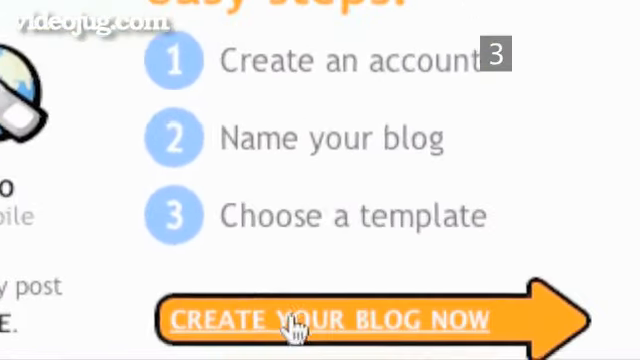
# - Move down Blogger's front page to the Create Your Blog Now option
pyautogui.scroll(-3)
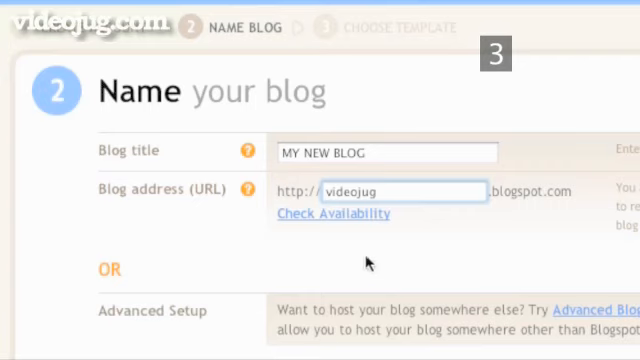
# - Set the blog address to myvideojug and check that it is available
pyautogui.click(332, 212)
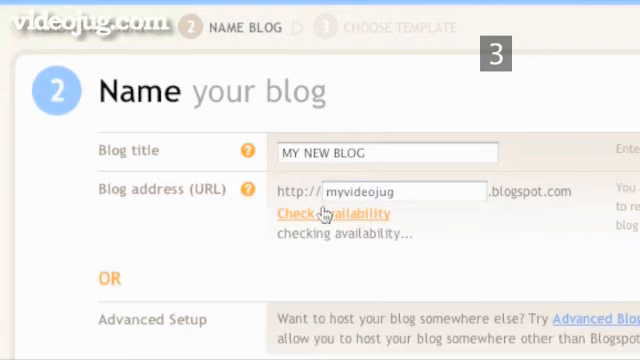
pyautogui.click(332, 212)
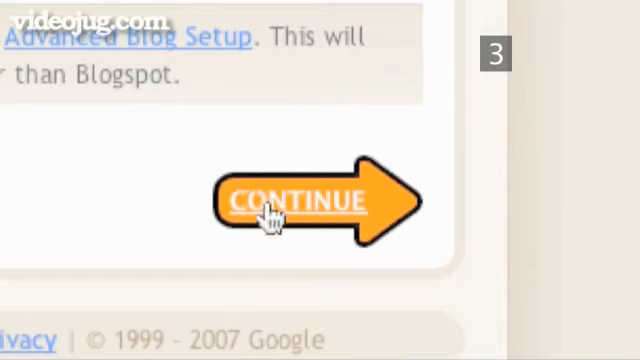
# - Choose a template from the list to create the blog and start its first post
pyautogui.click(300, 200)
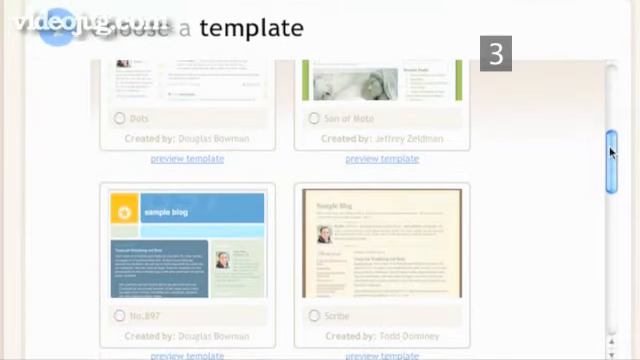
pyautogui.scroll(-3)
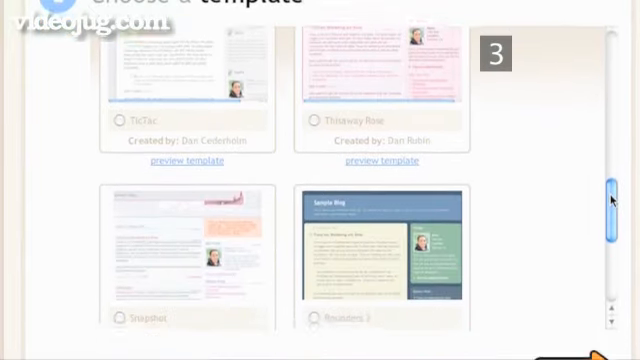
pyautogui.scroll(-3)
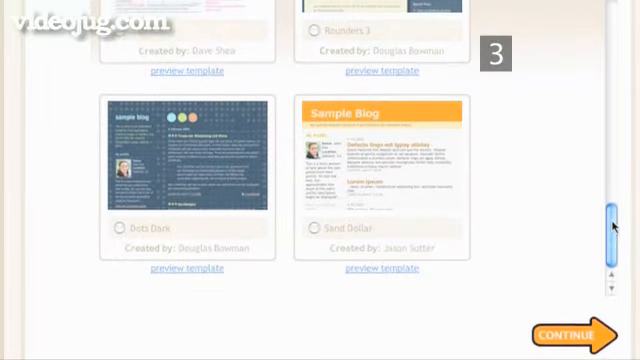
pyautogui.scroll(-3)
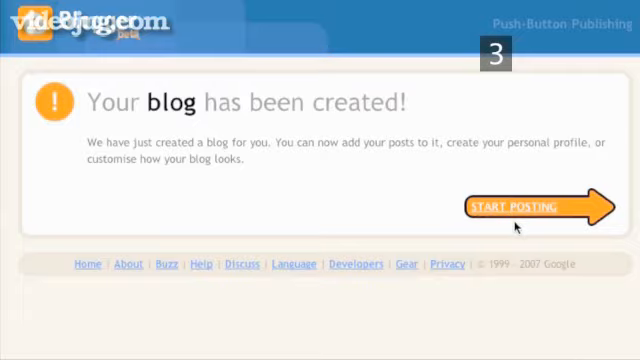
pyautogui.click(534, 206)
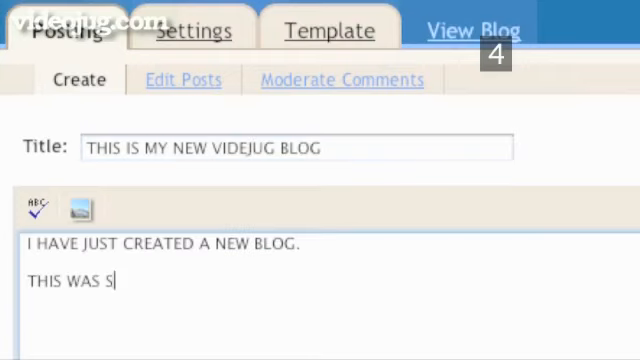
# - Finish the post body "I HAVE JUST CREATED A NEW BLOG. THIS WAS SO EASY!!!"
pyautogui.write('O EASY!!!')
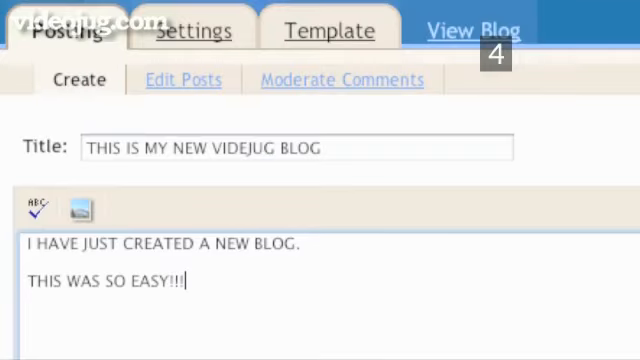
pyautogui.click(80, 210)
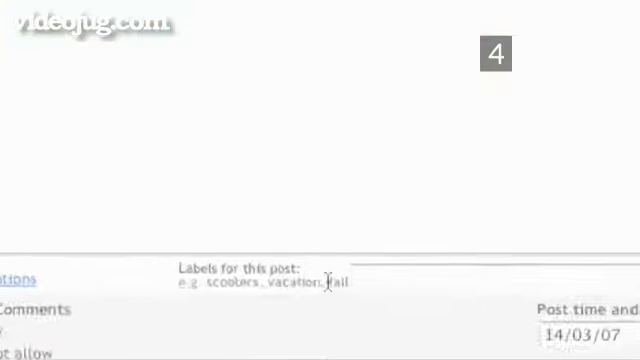
# - Label the post VIDEOJUG, NEW, EASY and publish it
pyautogui.write('VIDEOJUG,')
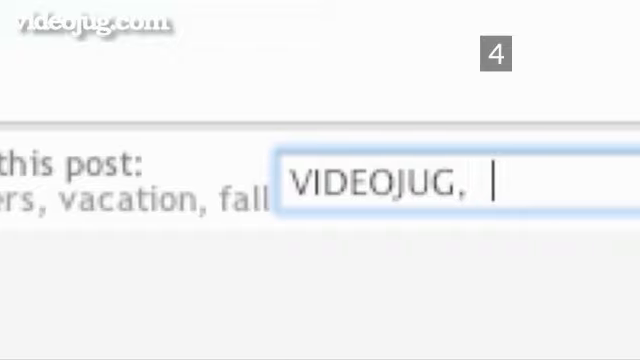
pyautogui.write('NEW, EASY')
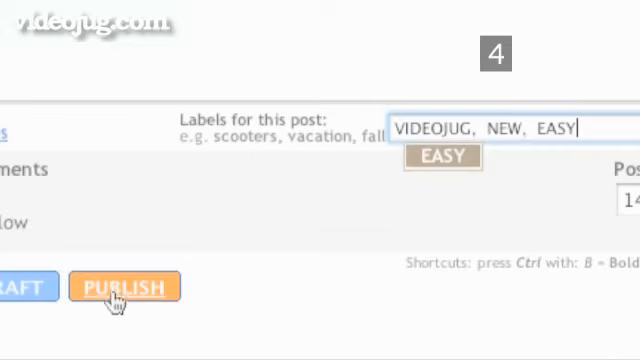
pyautogui.click(124, 288)
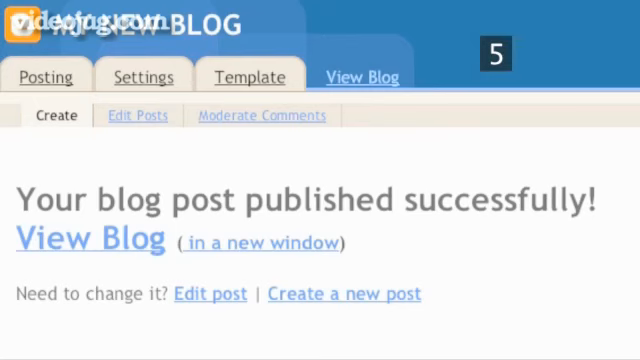
pyautogui.moveTo(88, 240)
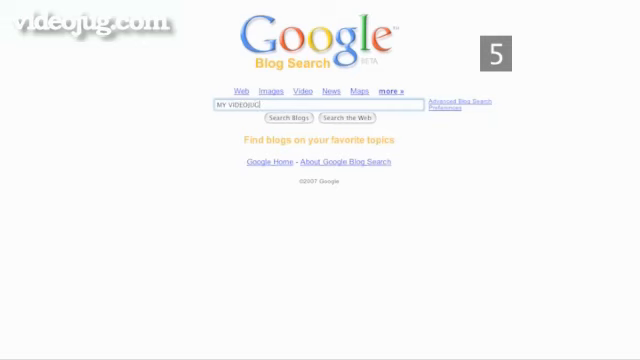
# - Search Google Blog Search for "MY VIDEOJUG BLOG" to find the new blog
pyautogui.write('BLOG')
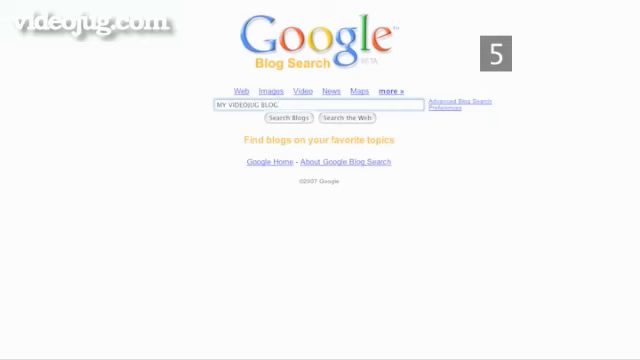
pyautogui.click(286, 118)
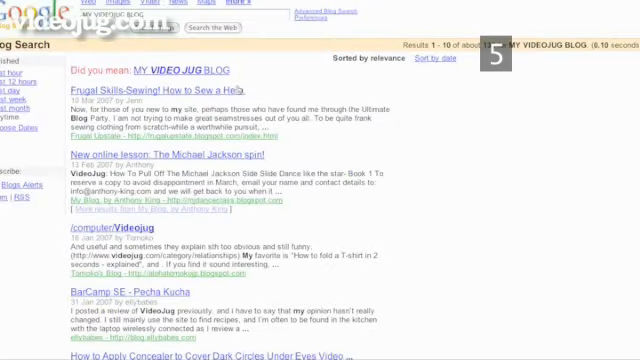